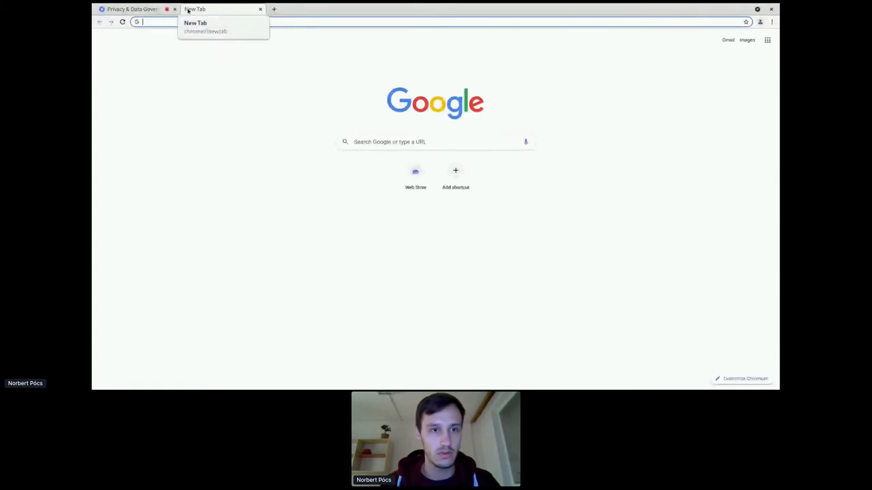
Step: Visit the Hopin track page, then switch to the understanding HPKE slide deck tab
click(133, 9)
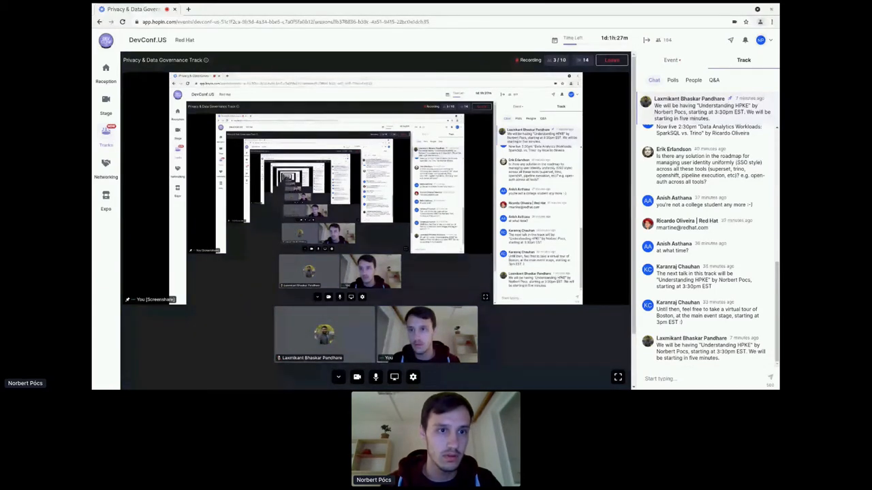
click(217, 9)
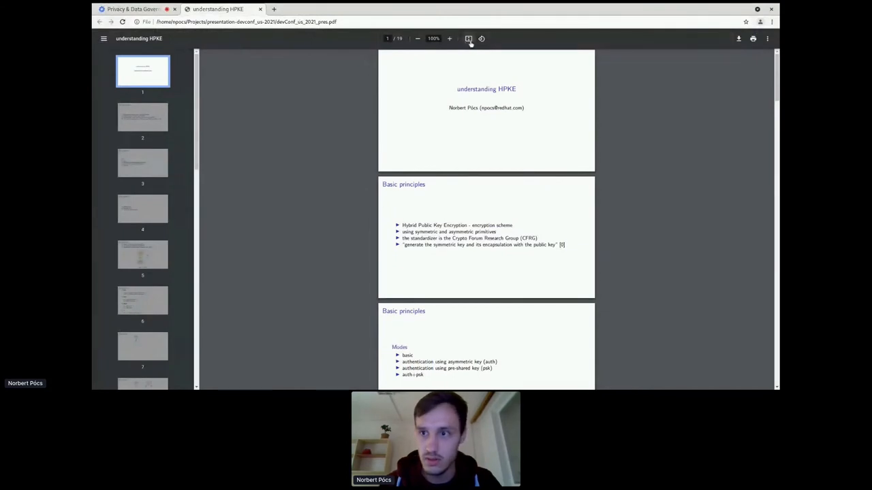
Step: Fit the HPKE title slide to the page, hide page thumbnails, and go fullscreen
click(449, 38)
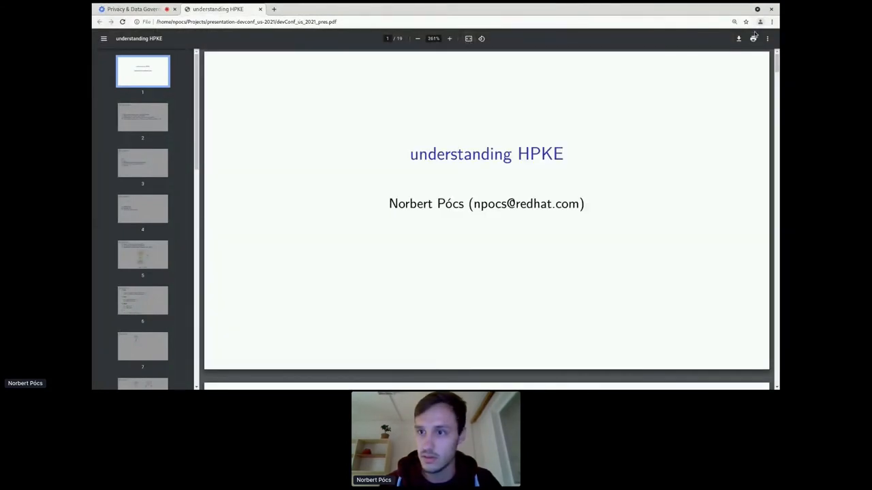
click(767, 39)
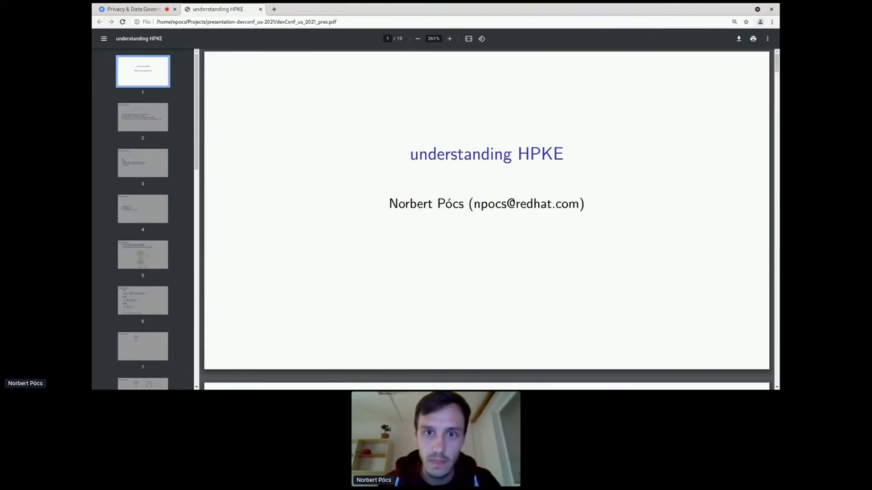
click(104, 38)
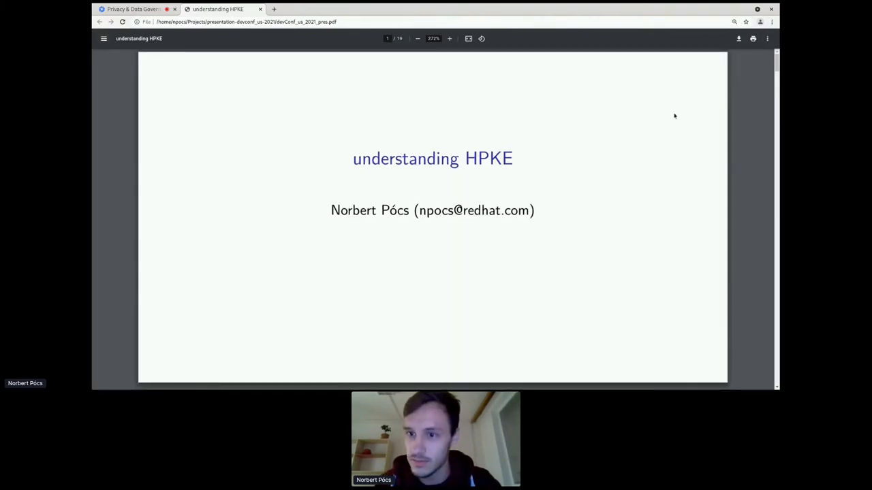
key(f11)
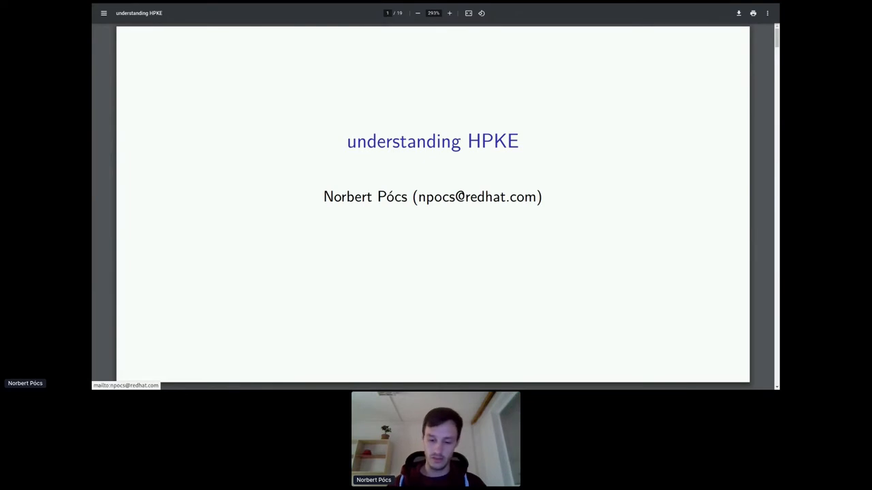
Step: Advance to slide 3, Basic principles listing the four HPKE modes
key(Right)
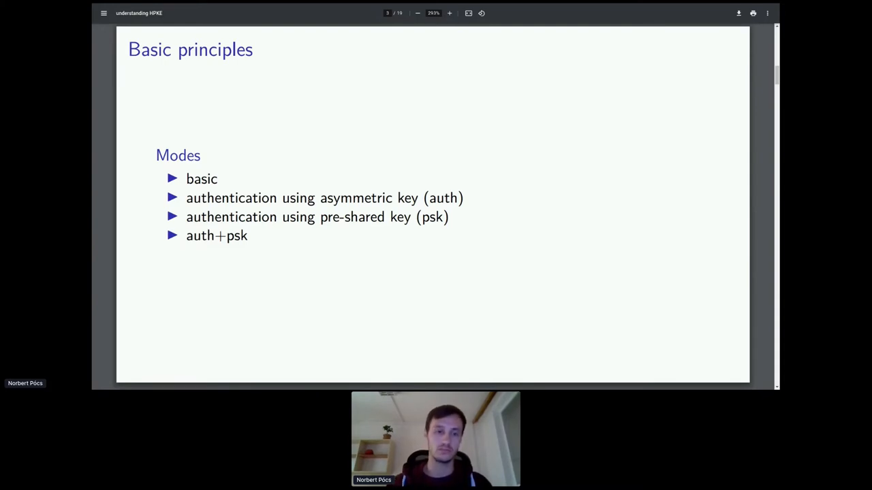
Step: Advance to slide 4 on single-shot API, multi-shot API and unidirectional communication
key(Right)
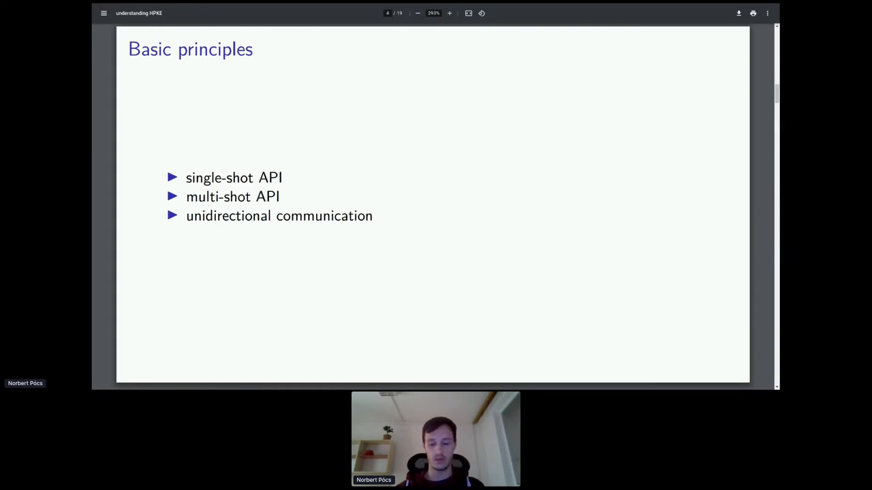
Step: Advance to slide 5, Building blocks with the HKDF, DHKEM and AEAD workflow diagram
key(Right)
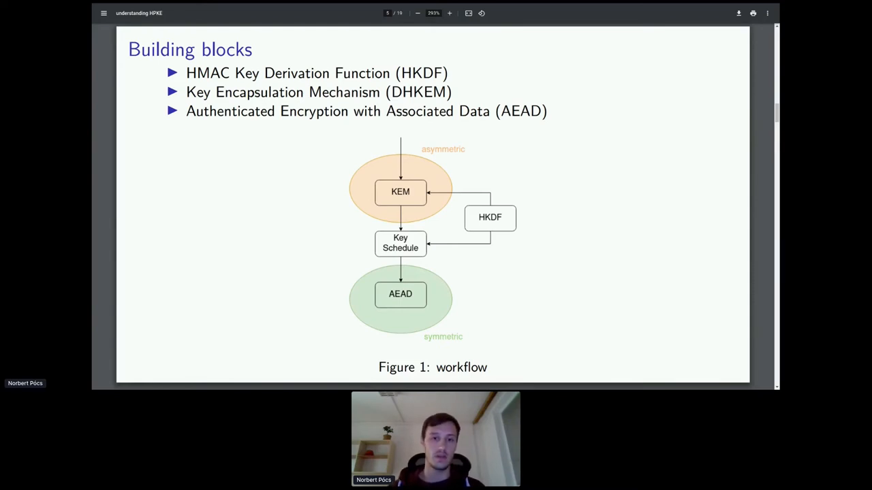
Step: Advance to slide 6 listing KDF, KEM, AEAD and export-secret function signatures
key(Right)
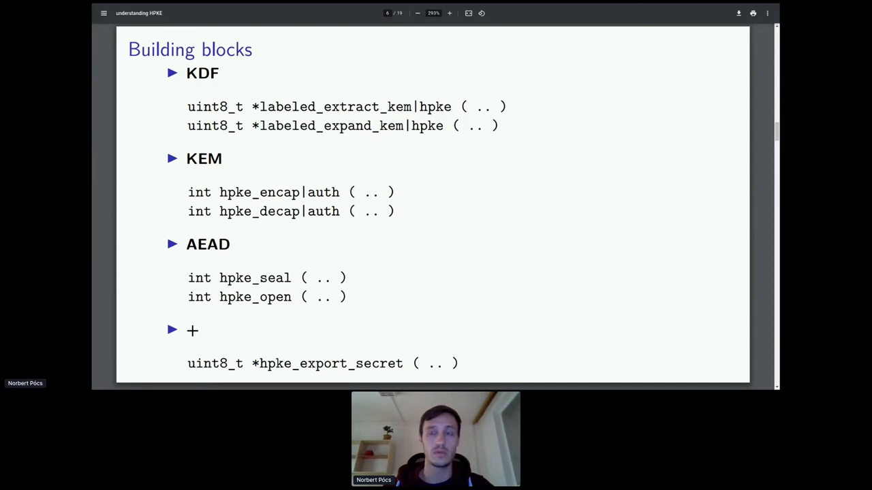
mouse_move(506, 51)
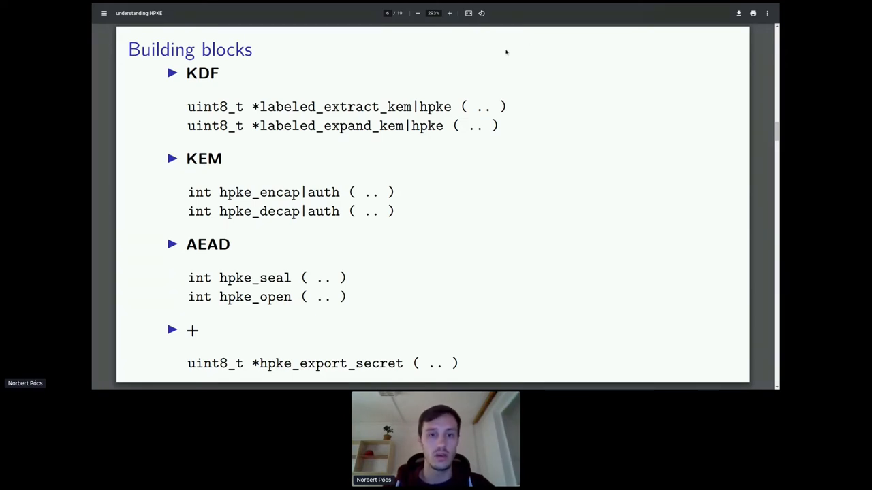
double_click(400, 106)
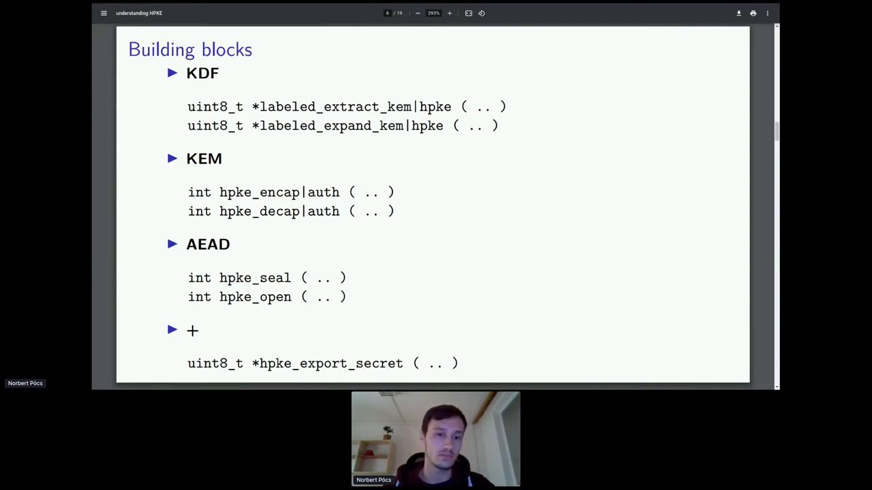
mouse_move(562, 106)
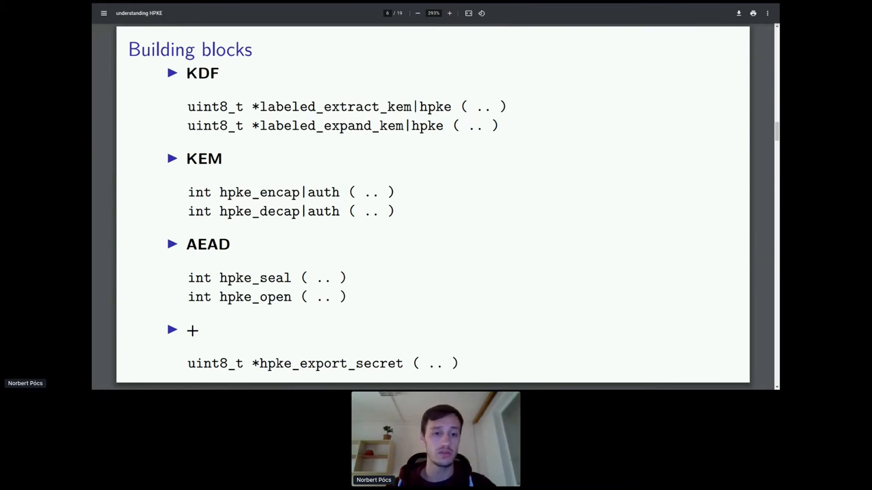
mouse_move(593, 94)
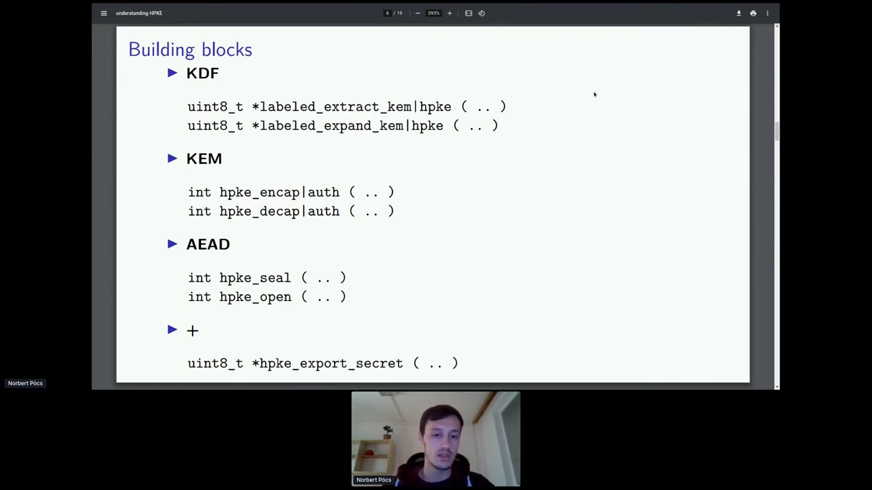
mouse_move(599, 39)
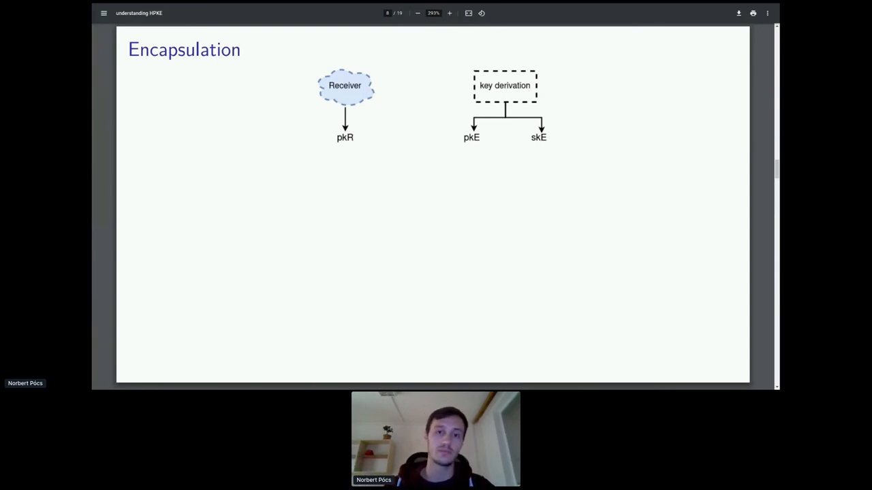
Step: Step through the Encapsulation diagram builds, including the red-hatched pkE and shared secret version
key(Right)
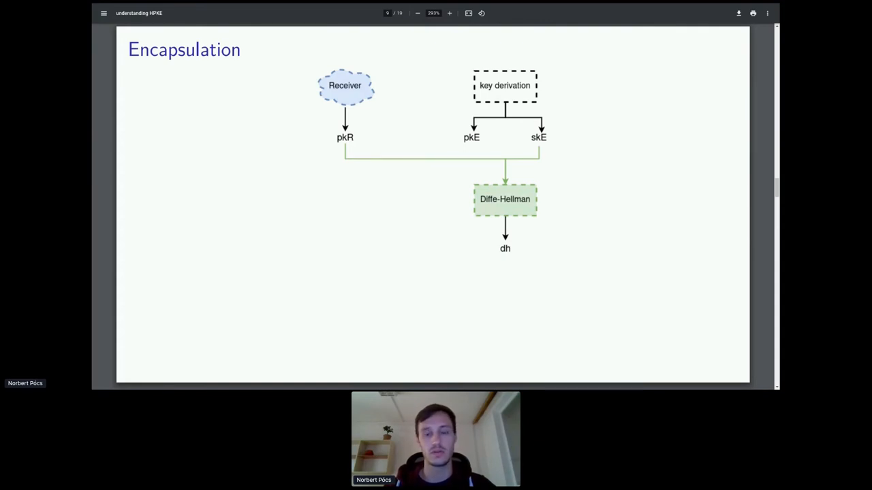
key(Right)
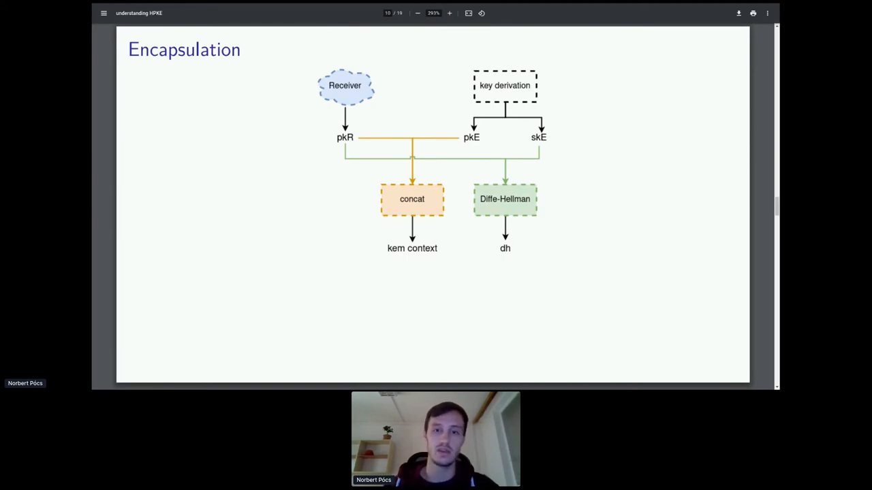
key(right)
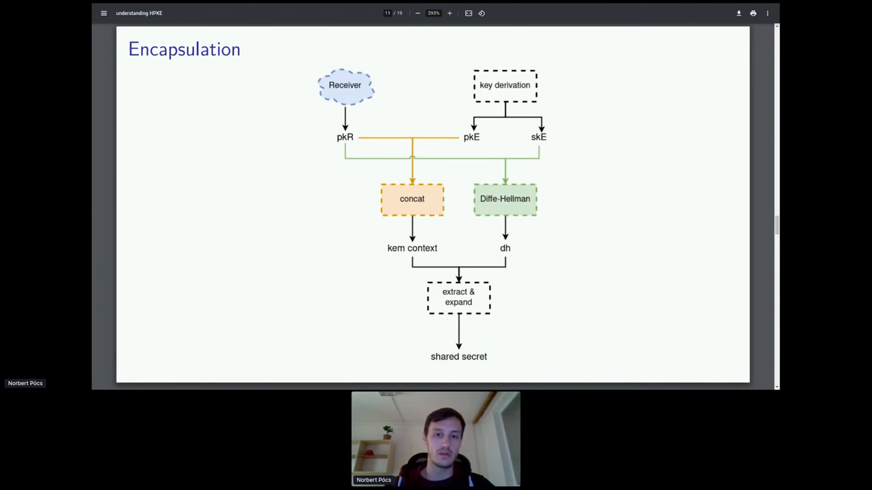
key(right)
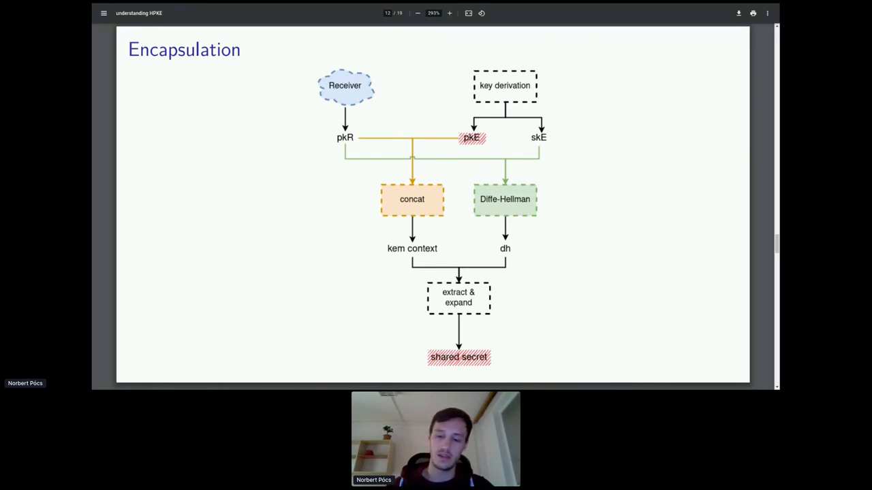
key(Right)
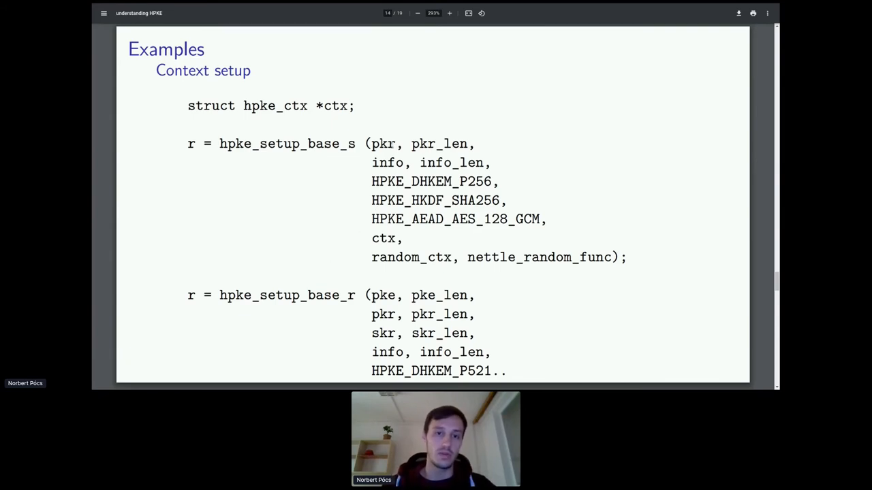
Step: Drag horizontally across the content of the current slide
drag(372, 144, 469, 144)
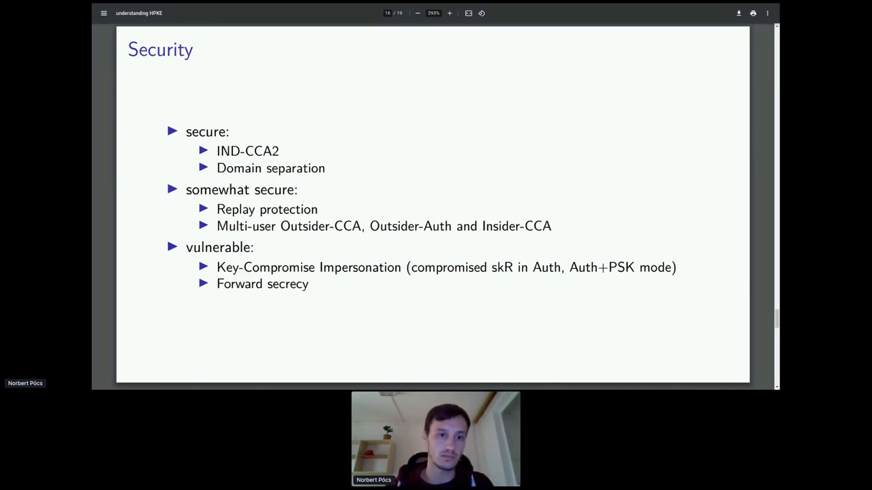
Step: Advance two pages past the Security slide to page 18 of 19
key(Right)
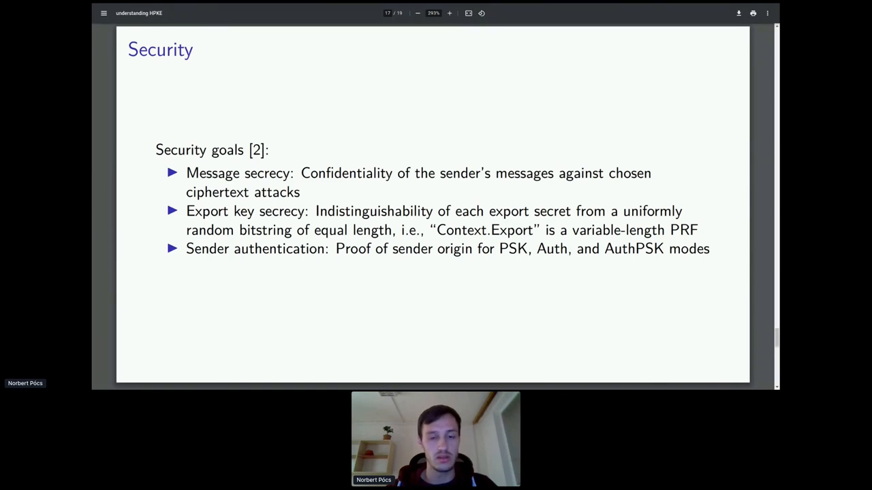
key(Right)
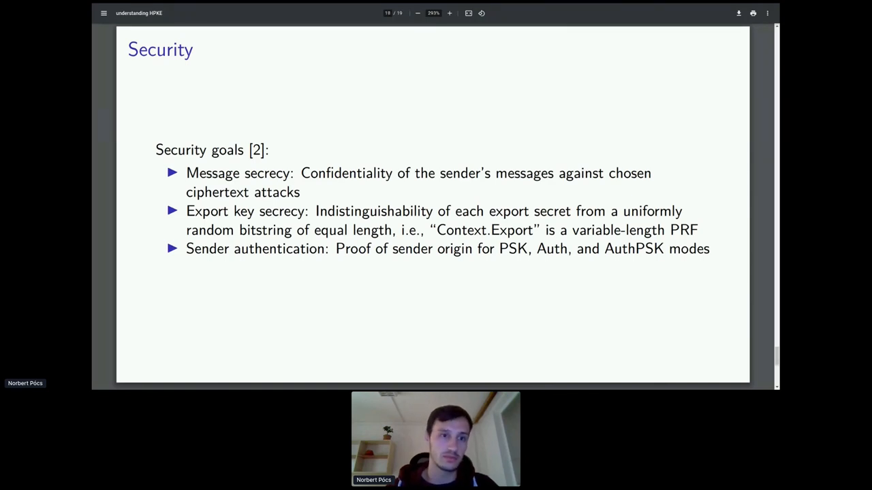
Step: Advance to the References slide, show page thumbnails, and switch to the Hopin event tab
key(Right)
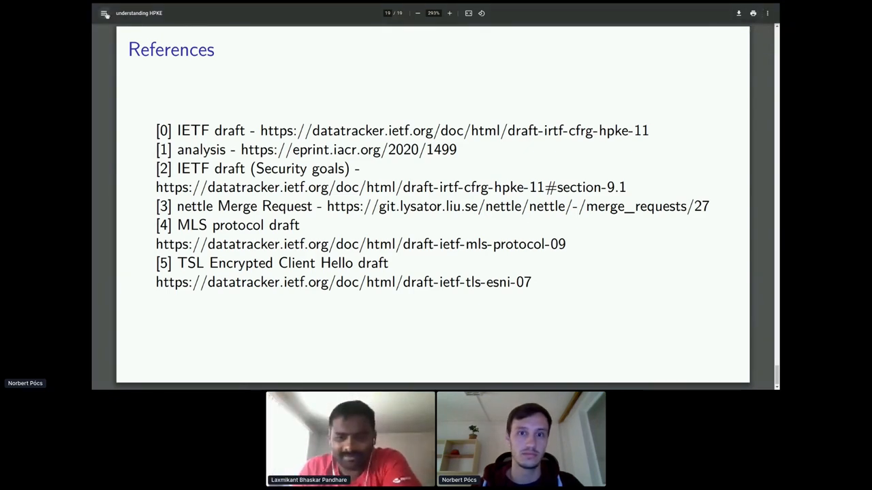
click(104, 13)
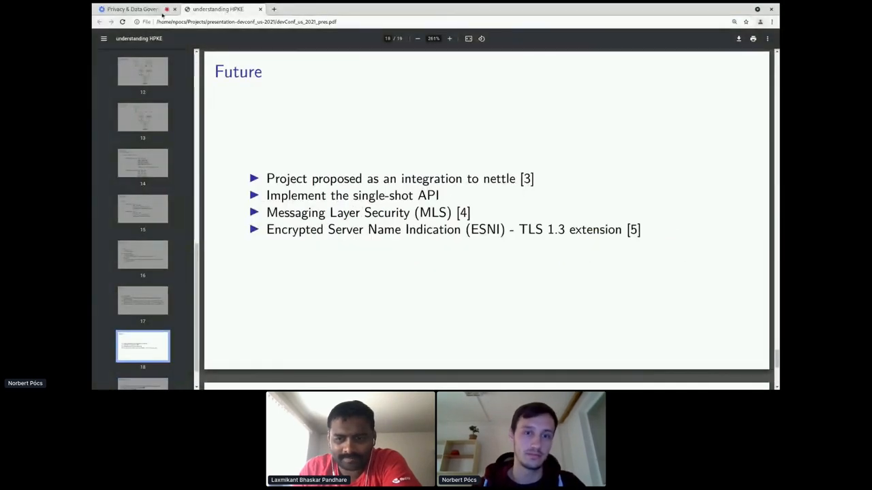
click(133, 9)
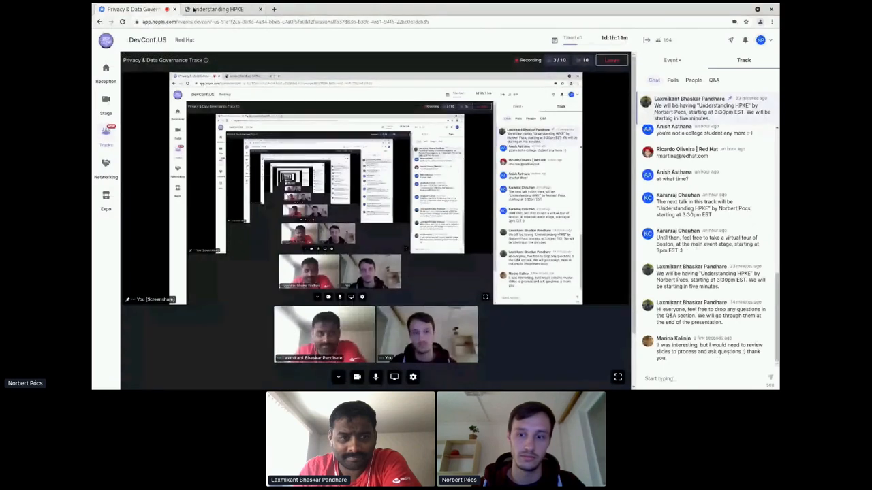